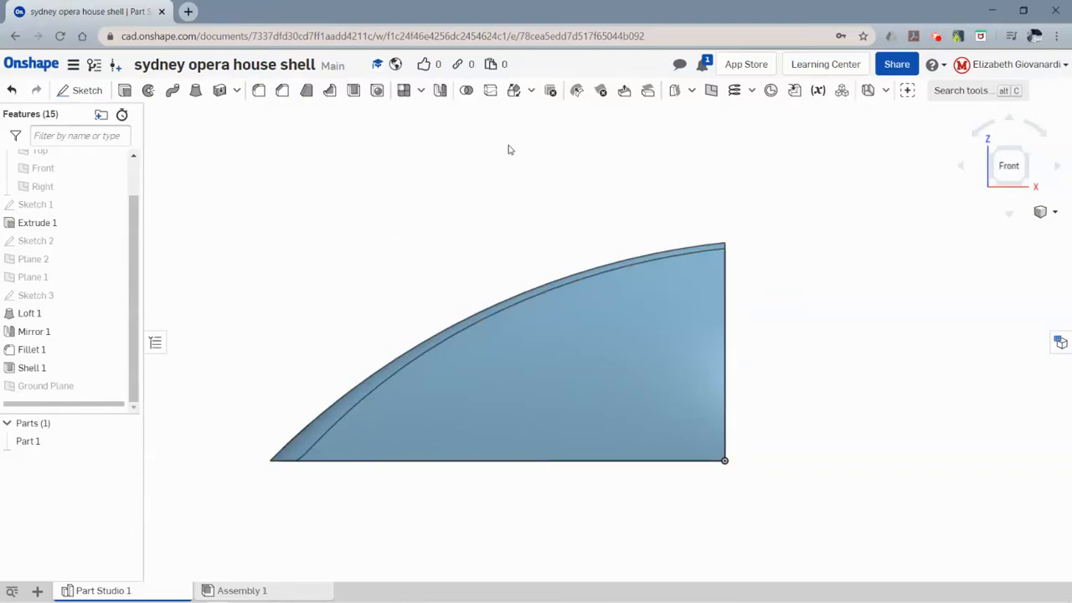
{"action": "mouse_move", "coordinate": [512, 90]}
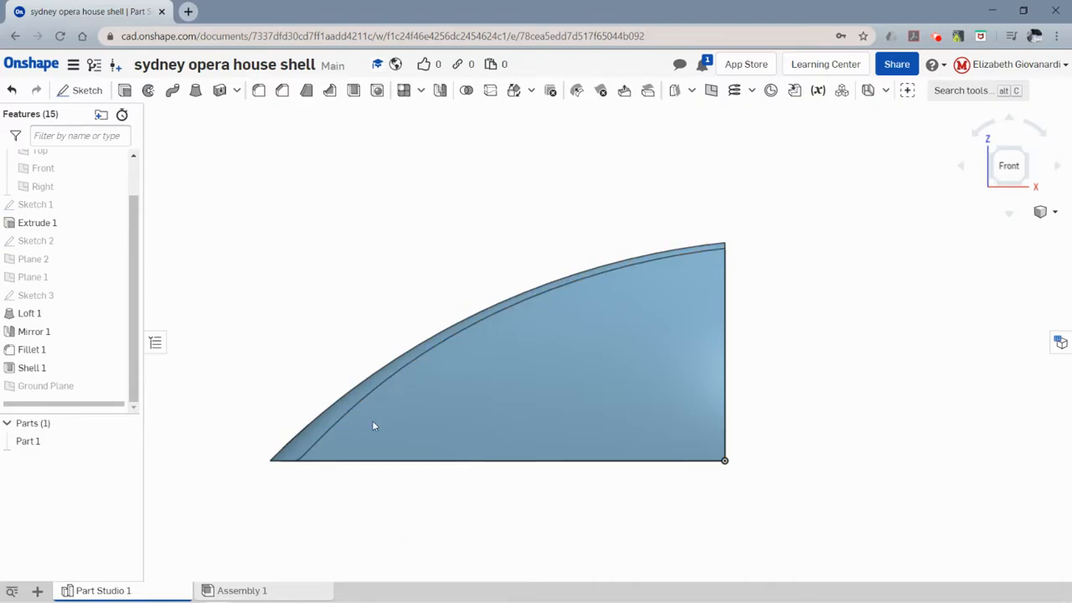
{"action": "mouse_move", "coordinate": [258, 361]}
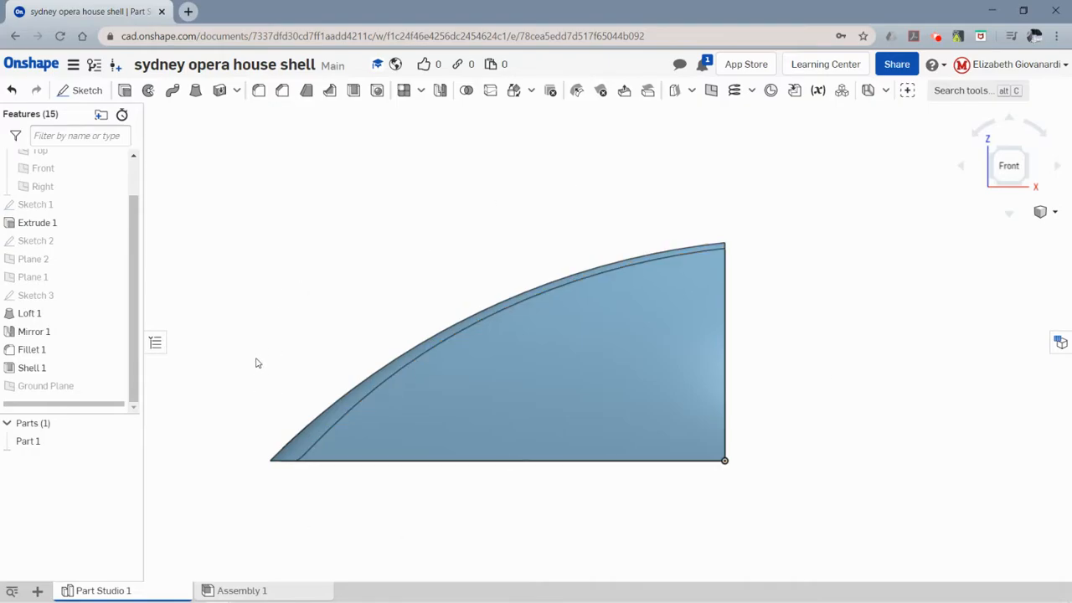
{"action": "mouse_move", "coordinate": [328, 231]}
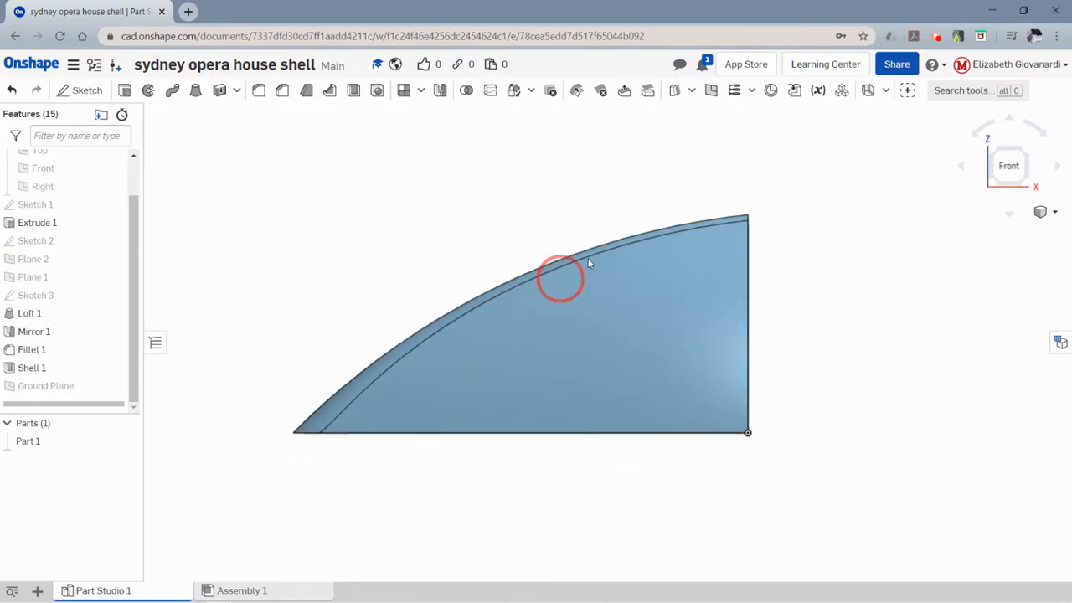
Inspect the shell from below, check the Opera House reference photos, and return to the part in front view
{"action": "left_click_drag", "start_coordinate": [561, 277], "coordinate": [578, 258]}
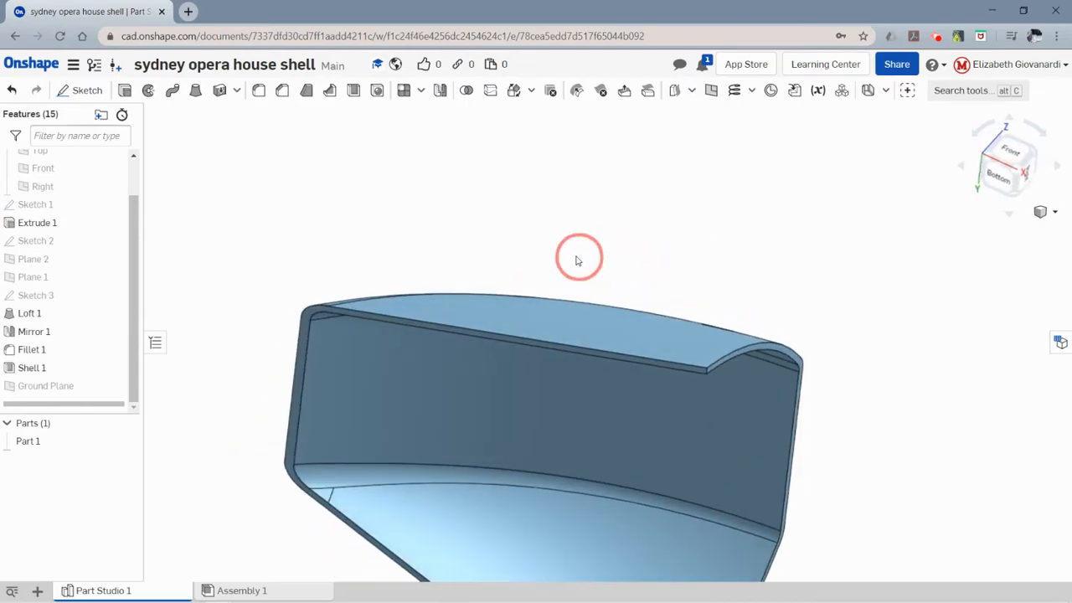
{"action": "left_click_drag", "start_coordinate": [577, 257], "coordinate": [577, 317]}
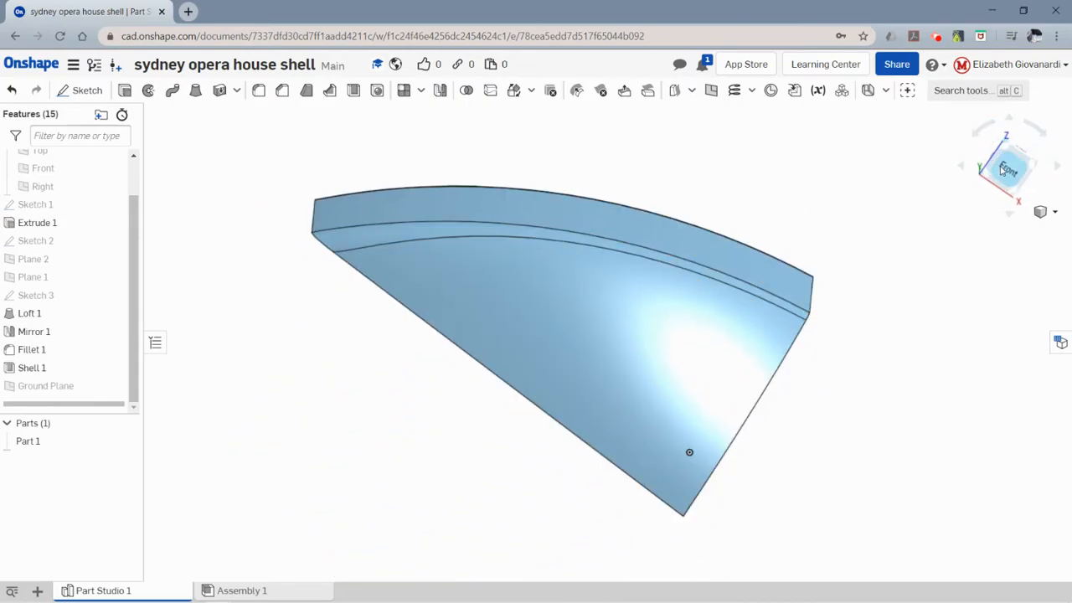
{"action": "left_click", "coordinate": [1008, 167]}
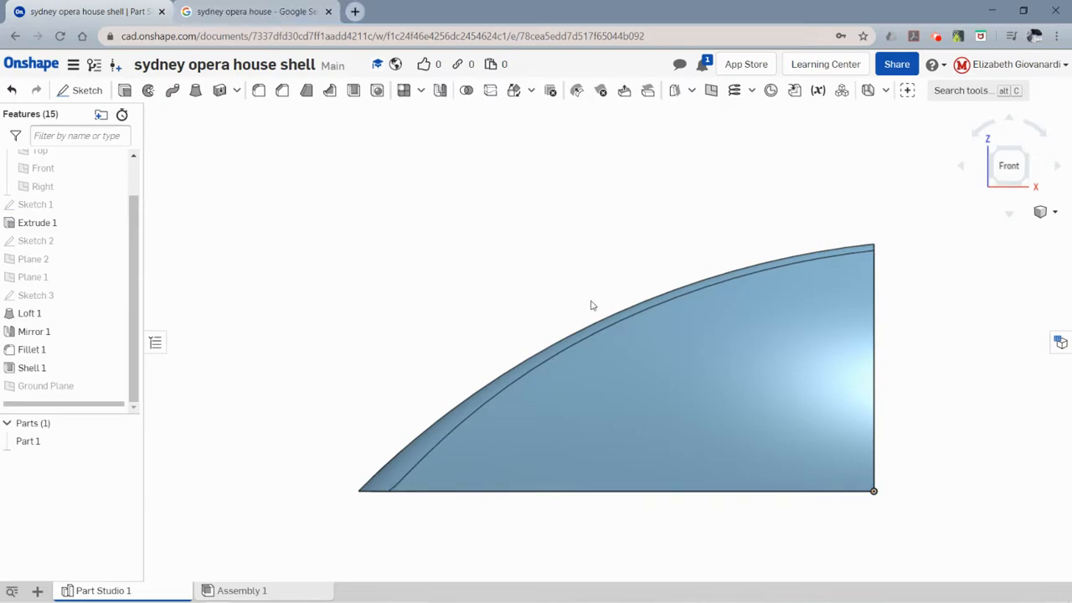
{"action": "left_click", "coordinate": [252, 10]}
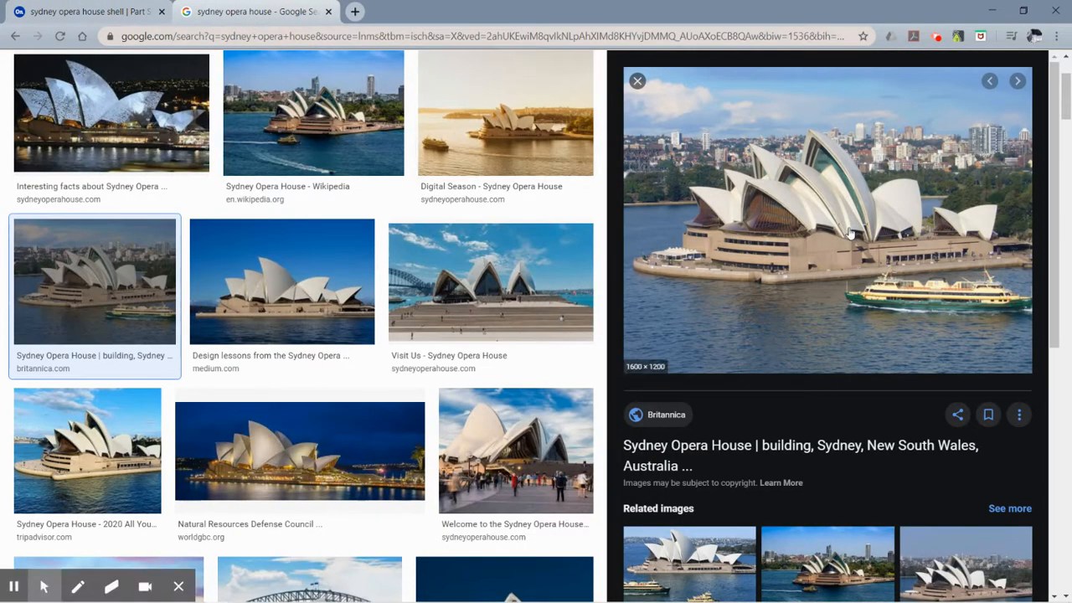
{"action": "mouse_move", "coordinate": [814, 188]}
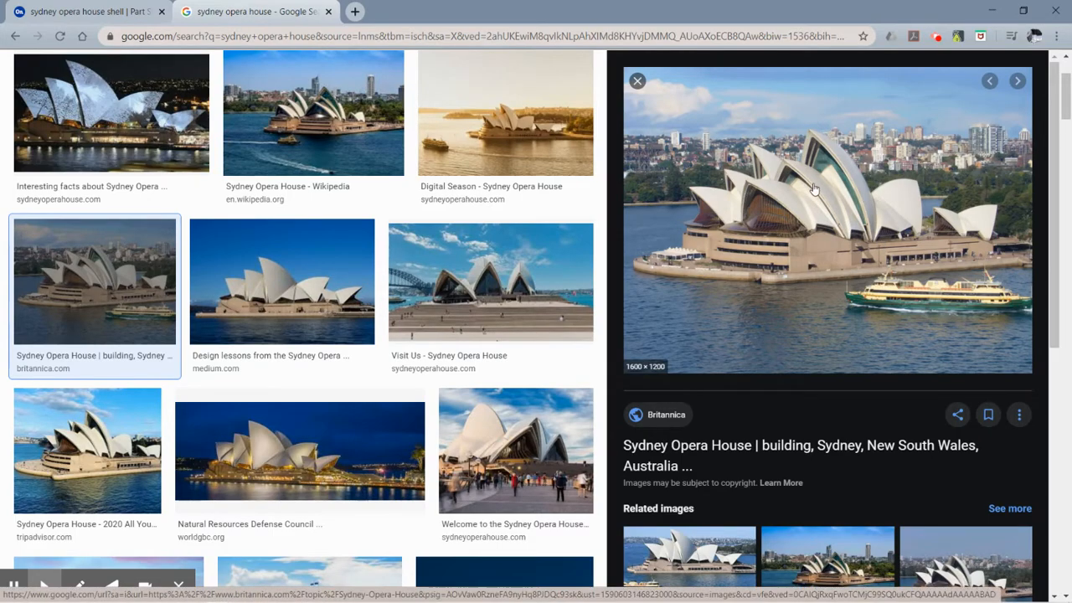
{"action": "mouse_move", "coordinate": [914, 258]}
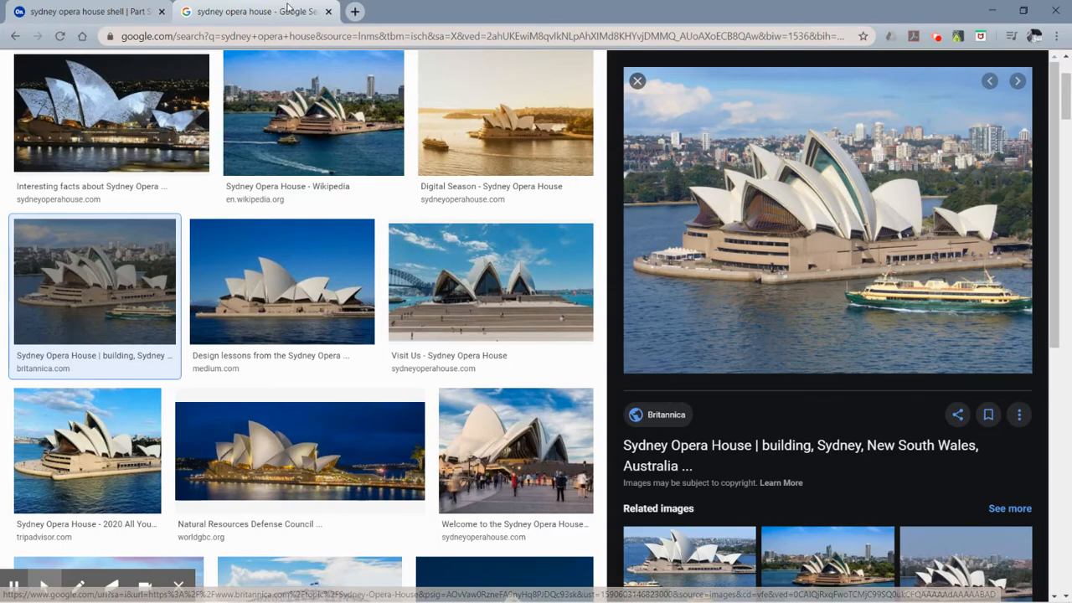
{"action": "left_click", "coordinate": [76, 14]}
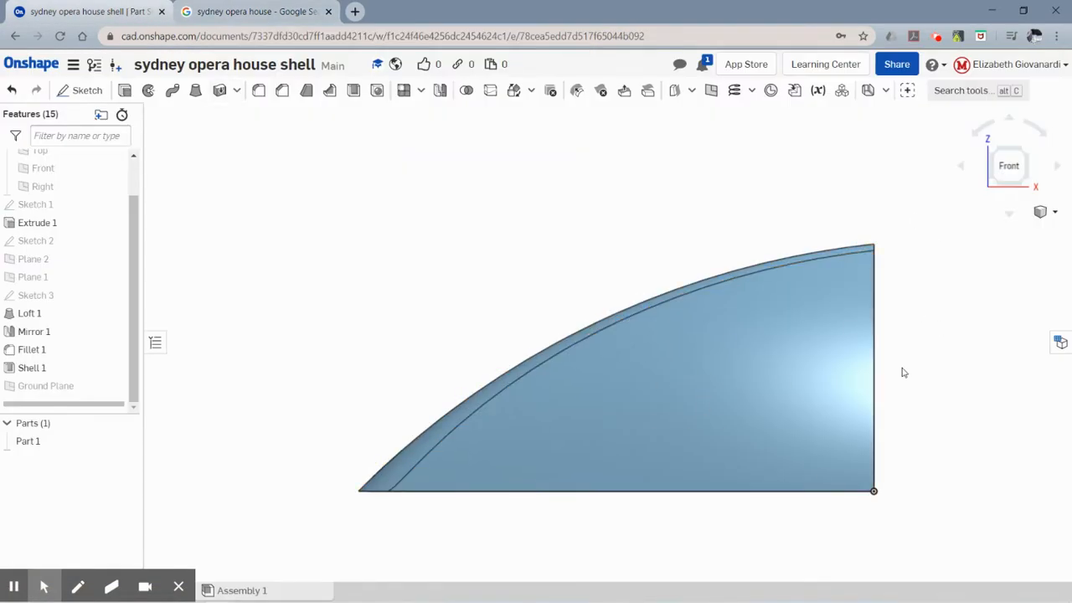
{"action": "mouse_move", "coordinate": [918, 244]}
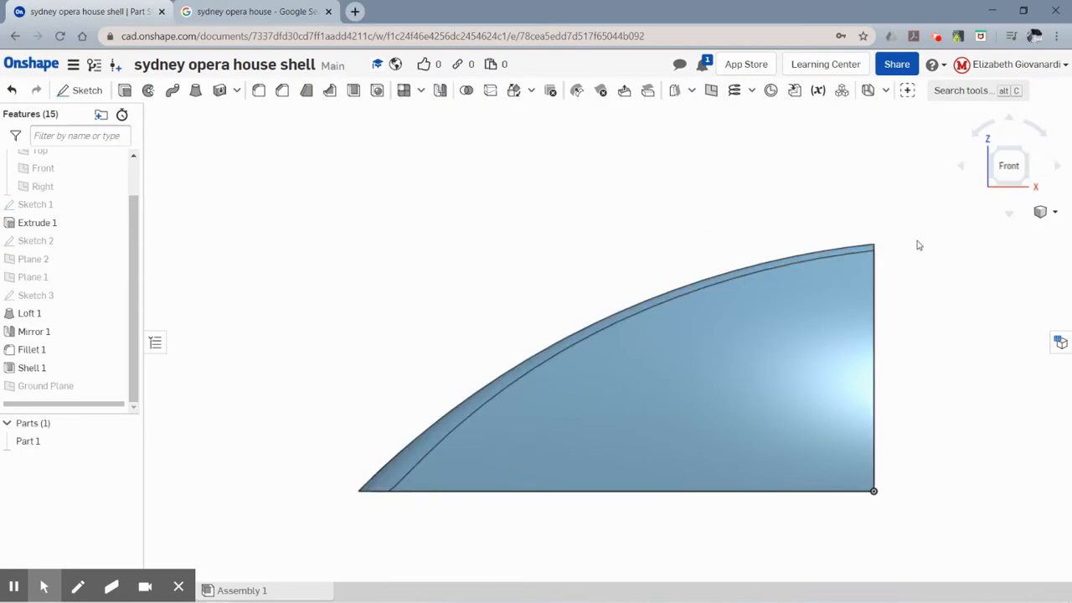
{"action": "mouse_move", "coordinate": [964, 166]}
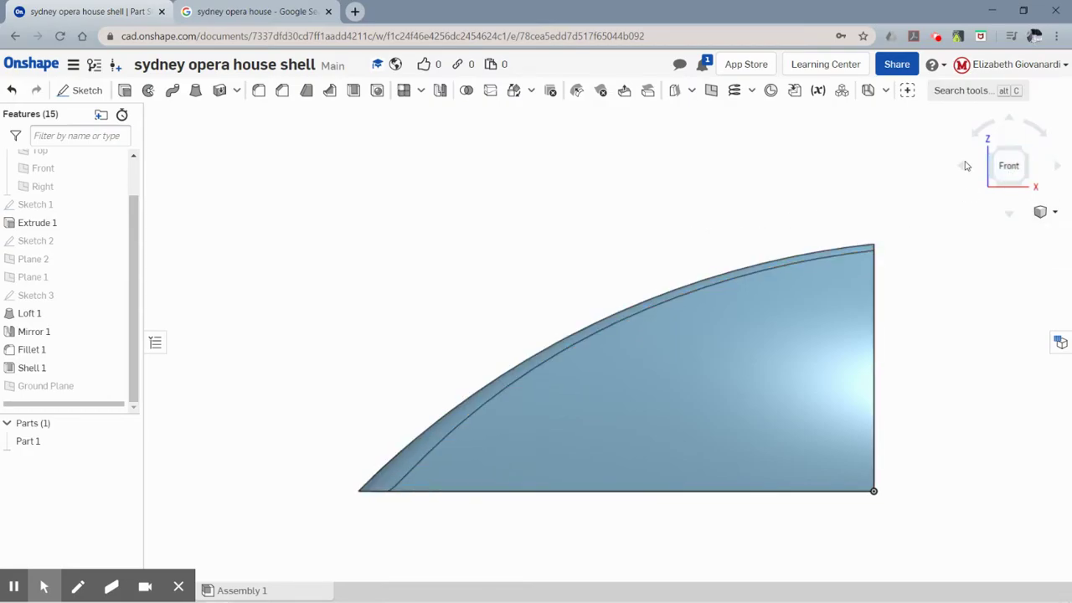
{"action": "mouse_move", "coordinate": [589, 347]}
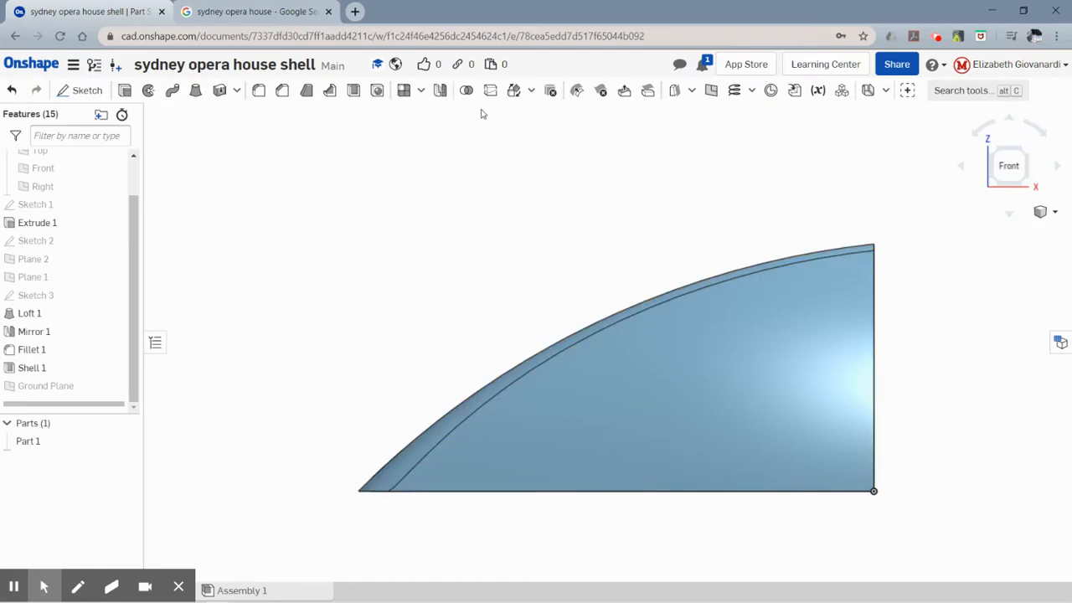
Start a Transform feature on Part 1
{"action": "left_click", "coordinate": [489, 91]}
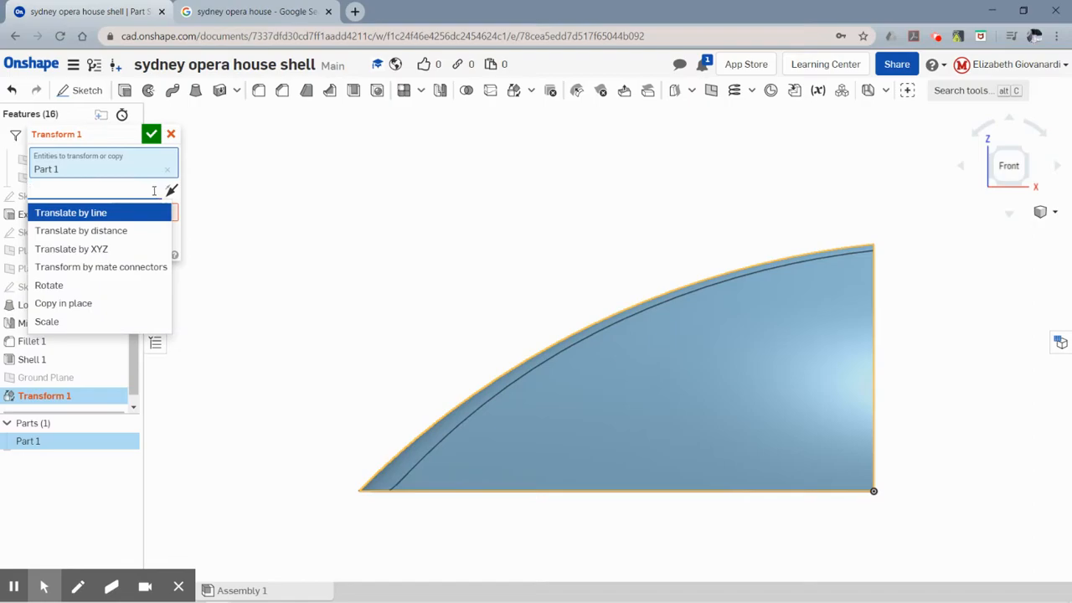
Rotate Part 1 by 60 degrees about the straight edge of Extrude 1 to stand it upright
{"action": "left_click", "coordinate": [48, 285]}
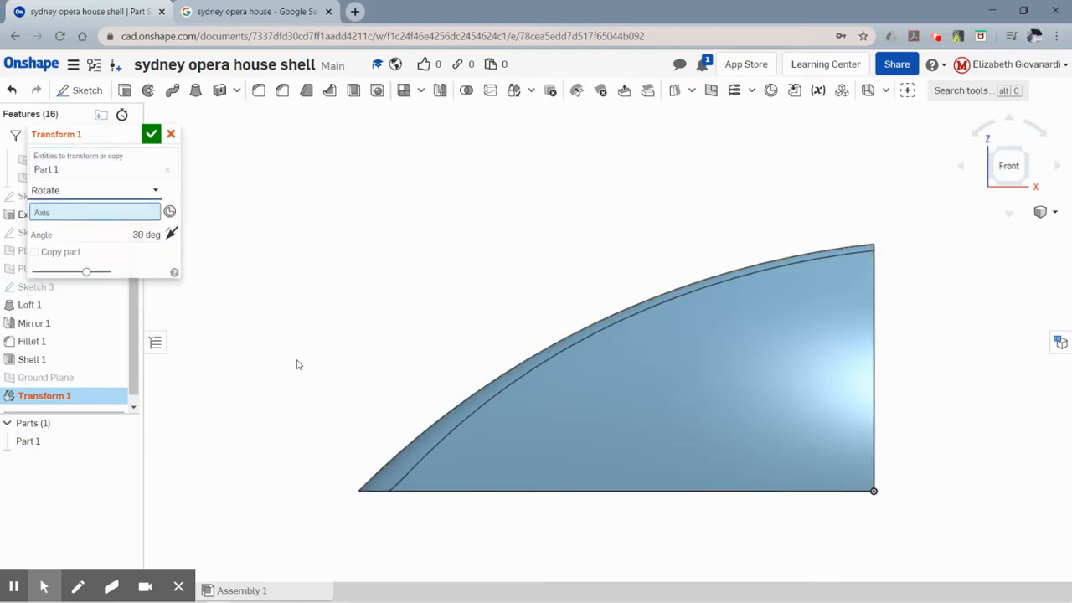
{"action": "mouse_move", "coordinate": [405, 289]}
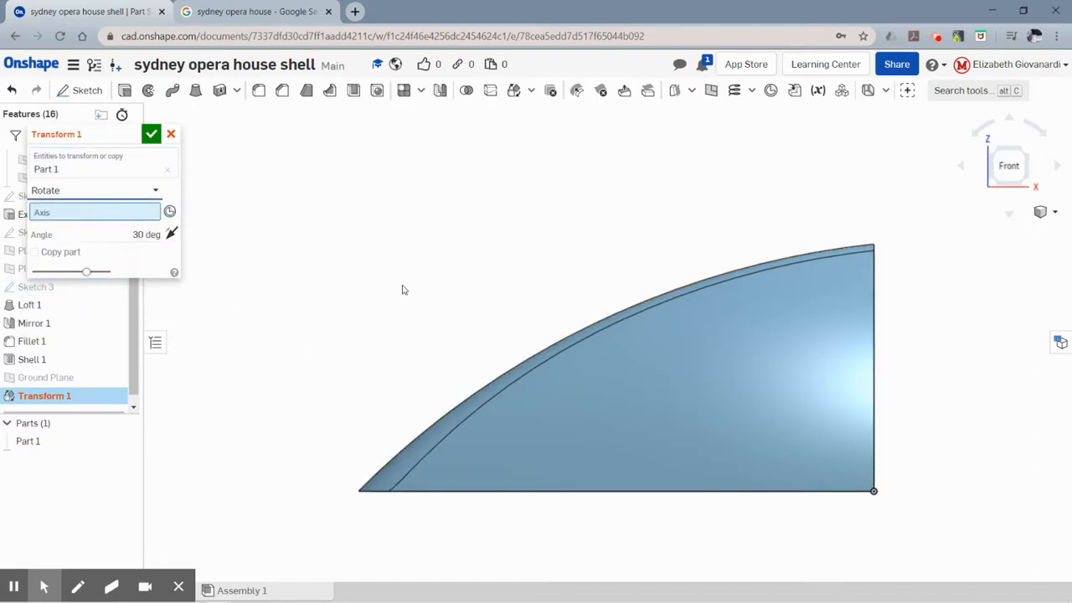
{"action": "mouse_move", "coordinate": [828, 518]}
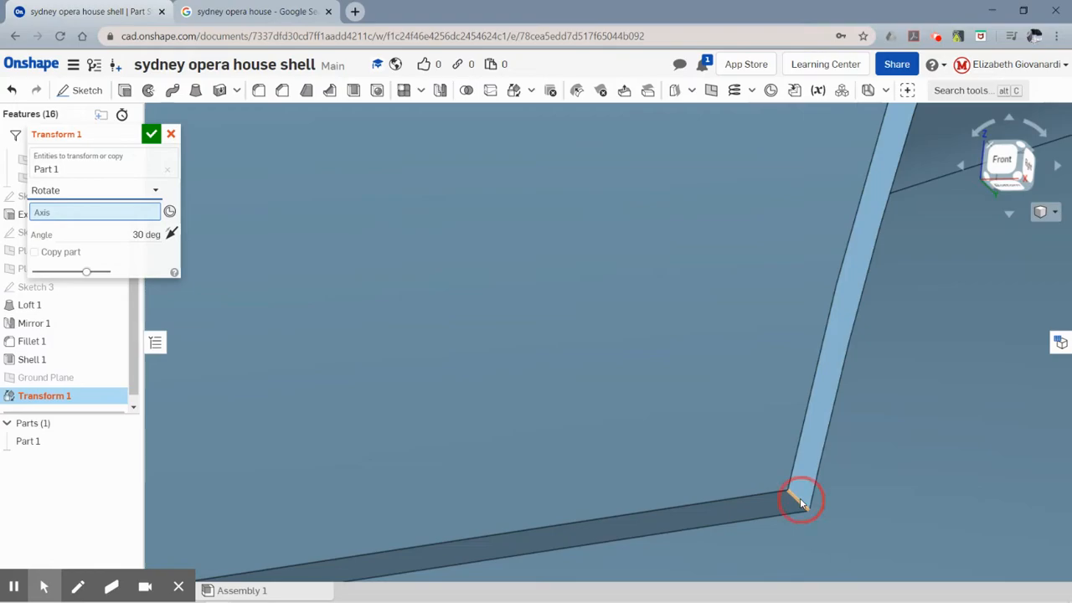
{"action": "left_click", "coordinate": [800, 499]}
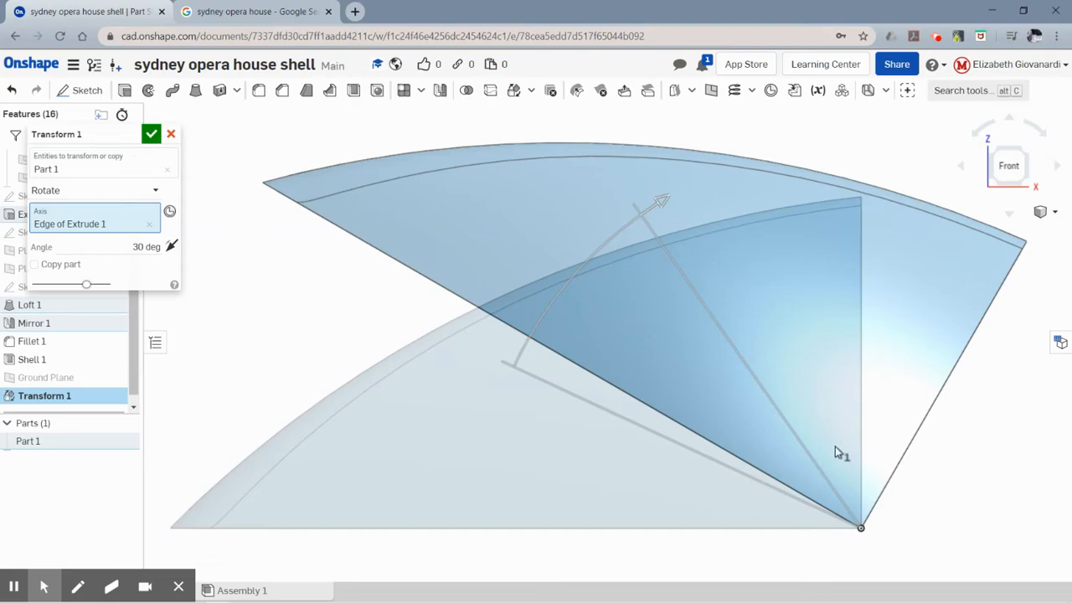
{"action": "mouse_move", "coordinate": [185, 266]}
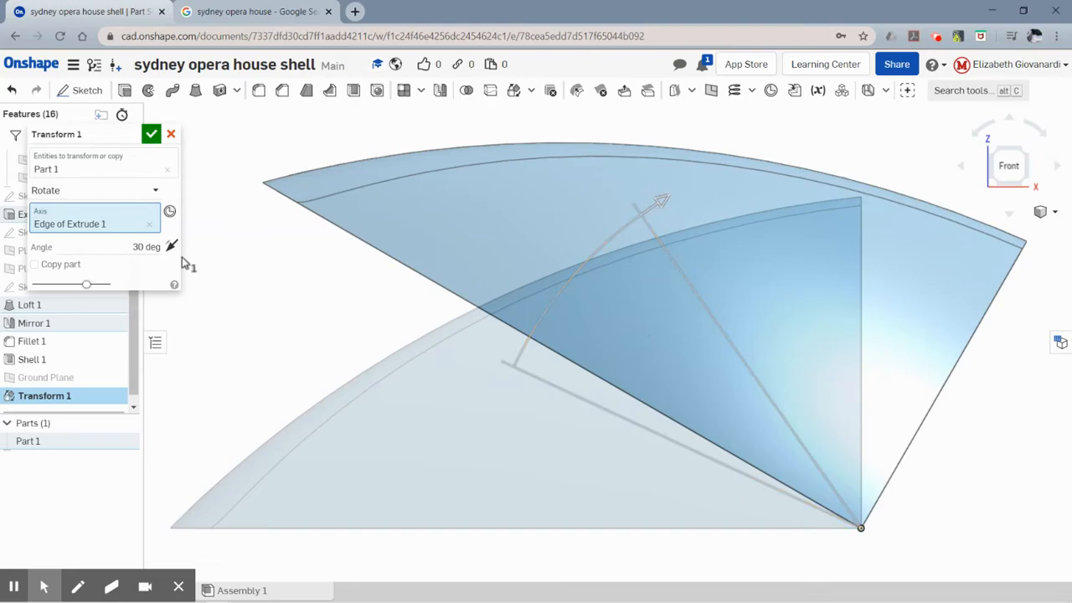
{"action": "left_click", "coordinate": [134, 247]}
{"action": "type", "text": "60"}
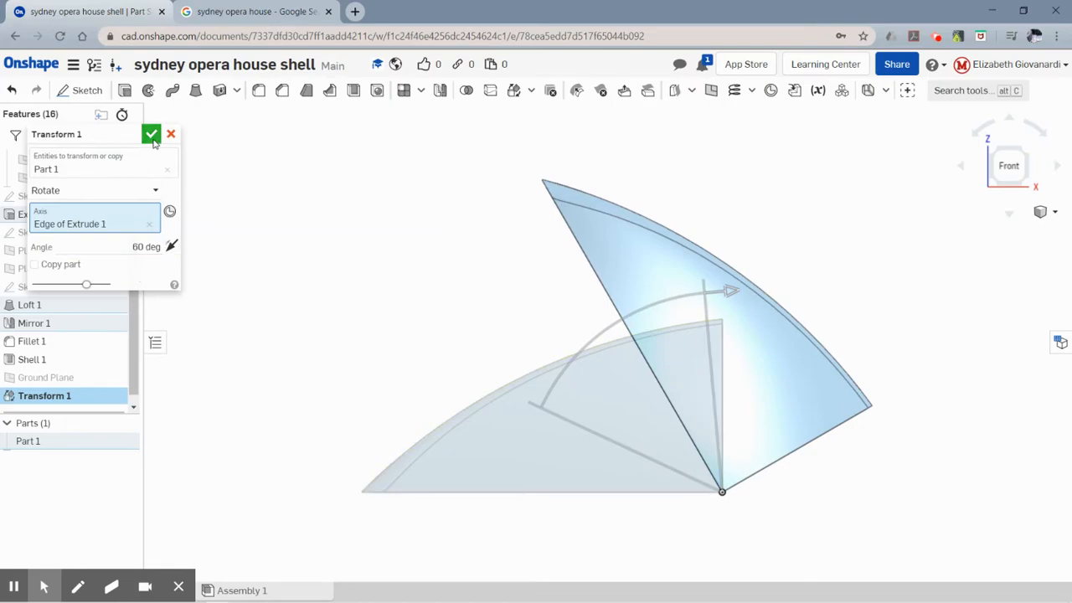
{"action": "left_click", "coordinate": [150, 134]}
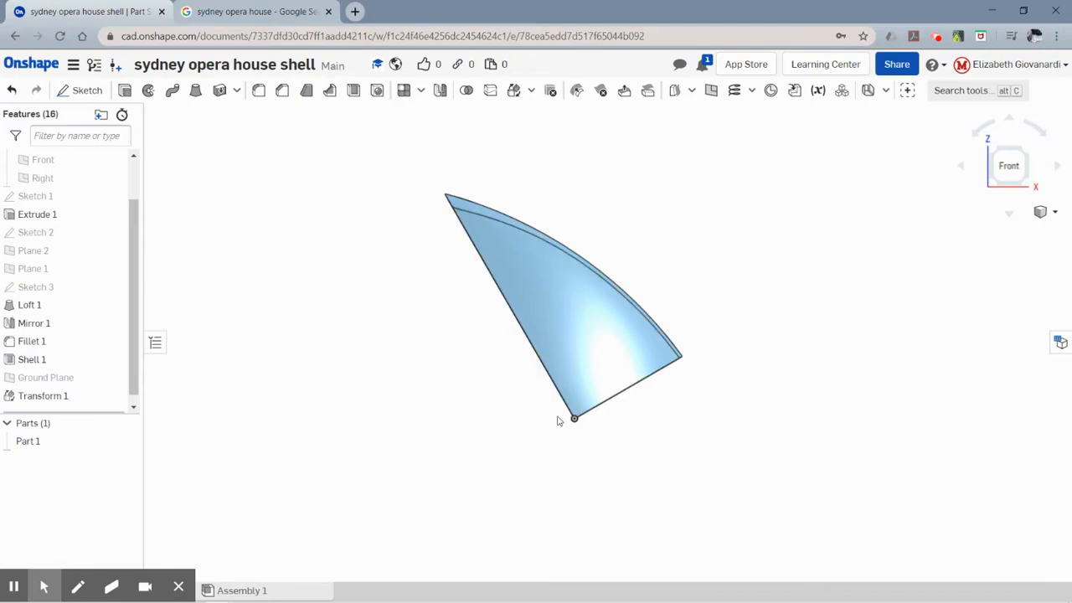
{"action": "mouse_move", "coordinate": [442, 442]}
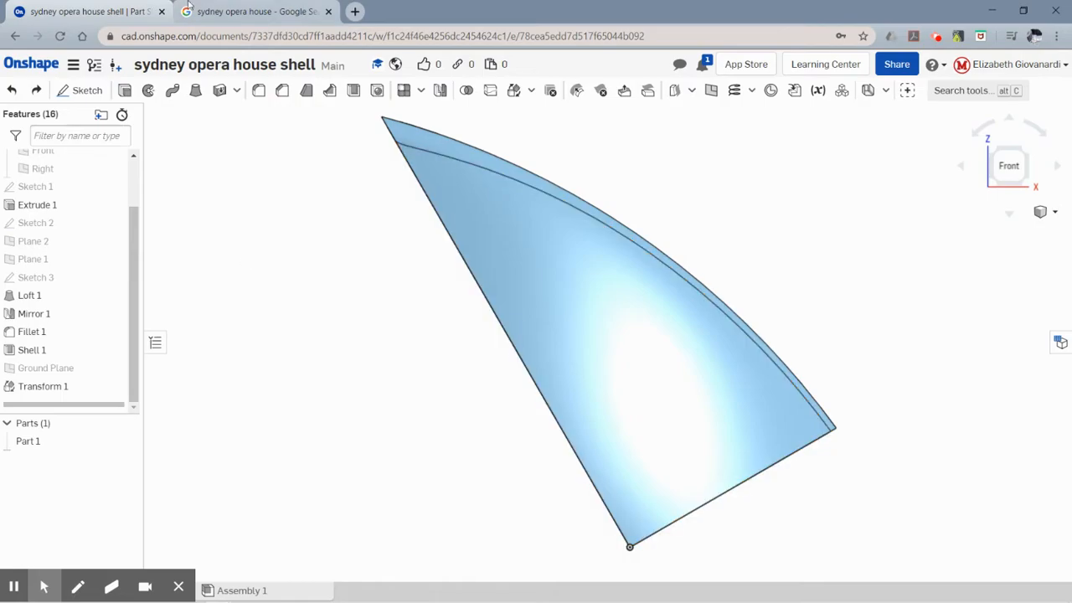
Review the Britannica Opera House photo for reference and return to the shell part
{"action": "left_click", "coordinate": [251, 10]}
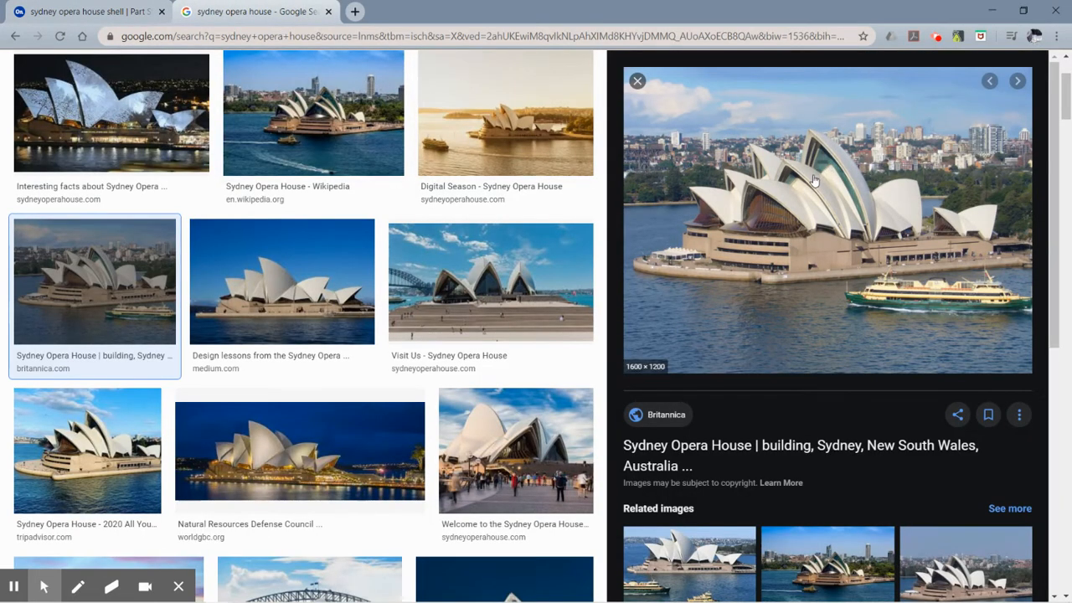
{"action": "mouse_move", "coordinate": [811, 184]}
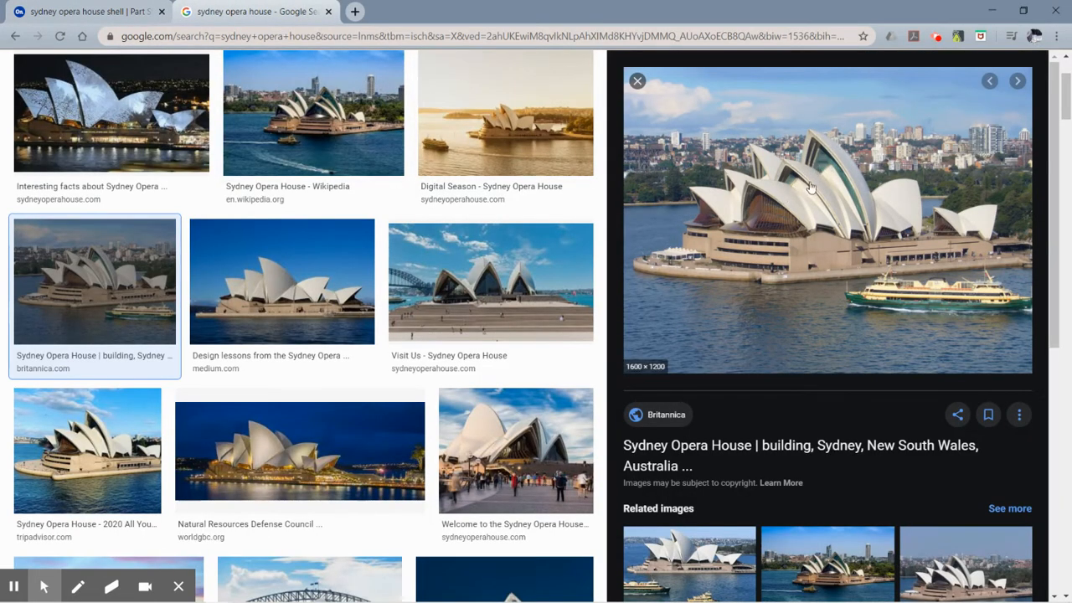
{"action": "mouse_move", "coordinate": [781, 201]}
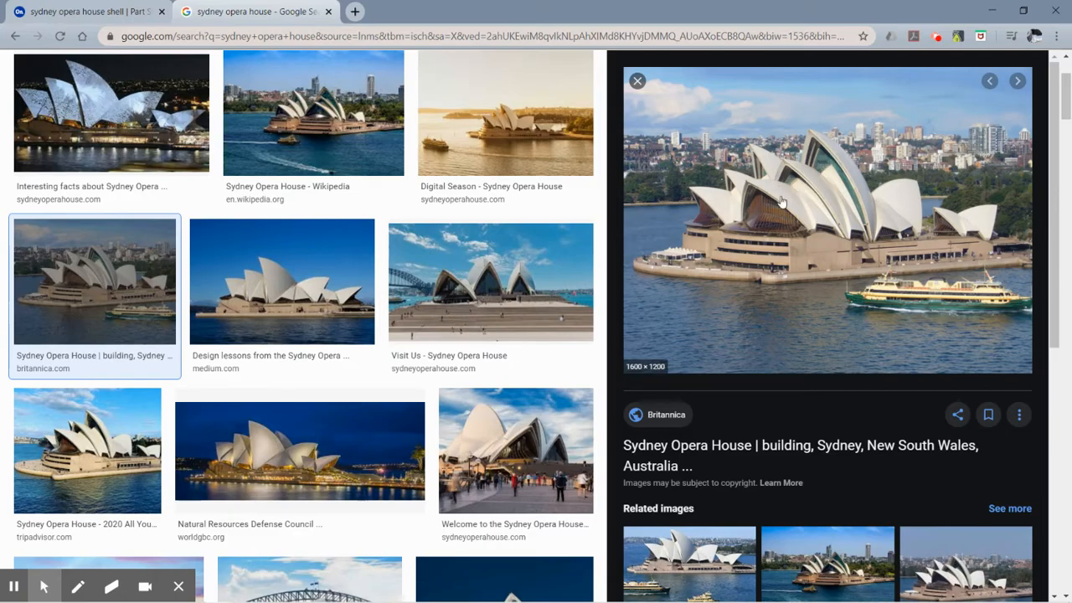
{"action": "mouse_move", "coordinate": [776, 211]}
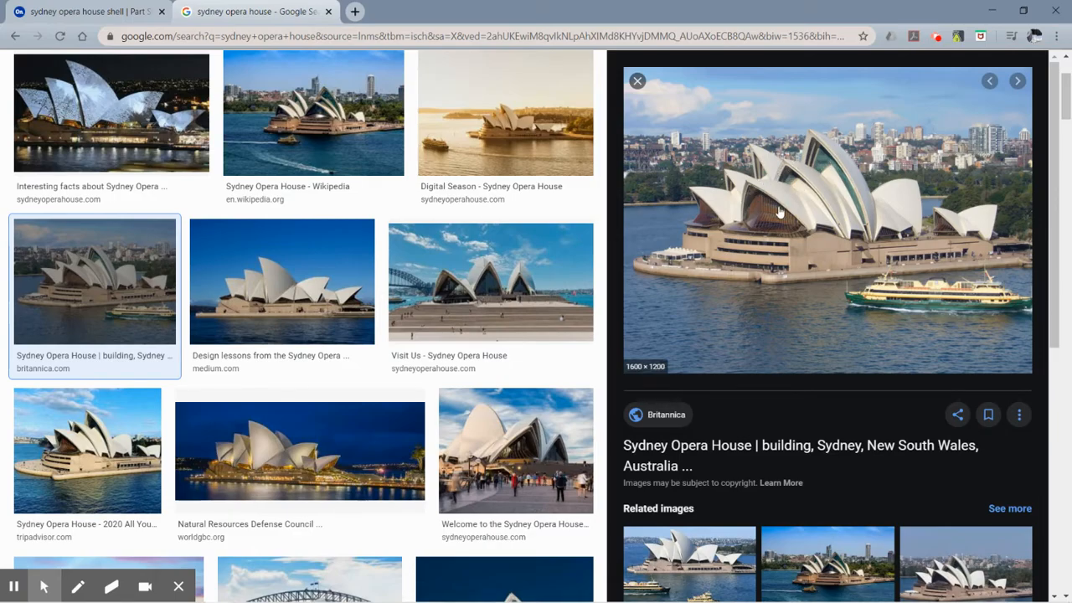
{"action": "left_click", "coordinate": [84, 14]}
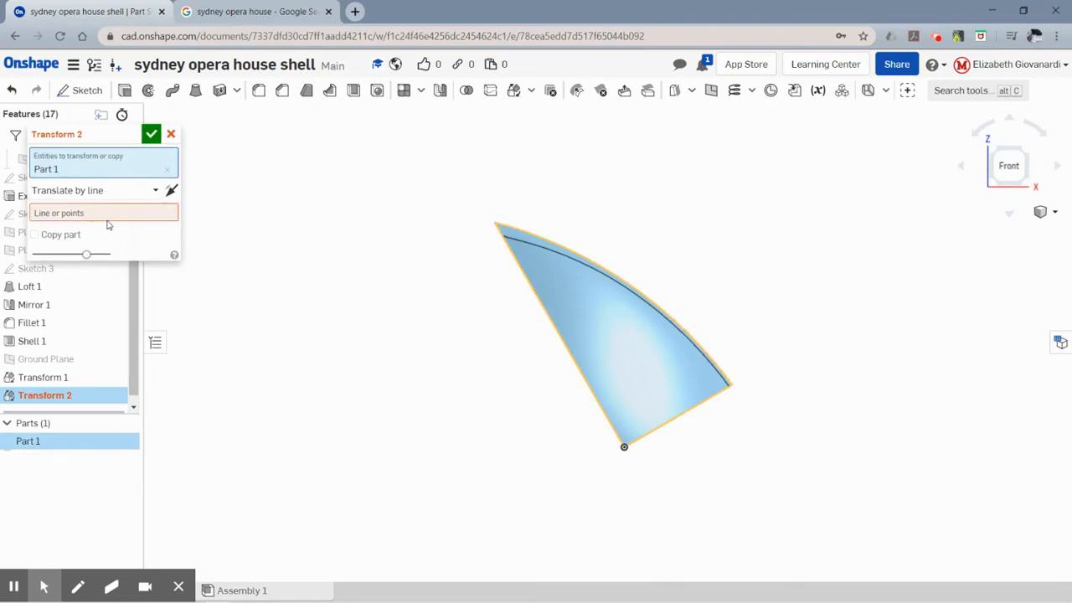
Switch the second transform to uniform scale with a 0.66 factor
{"action": "left_click", "coordinate": [94, 191]}
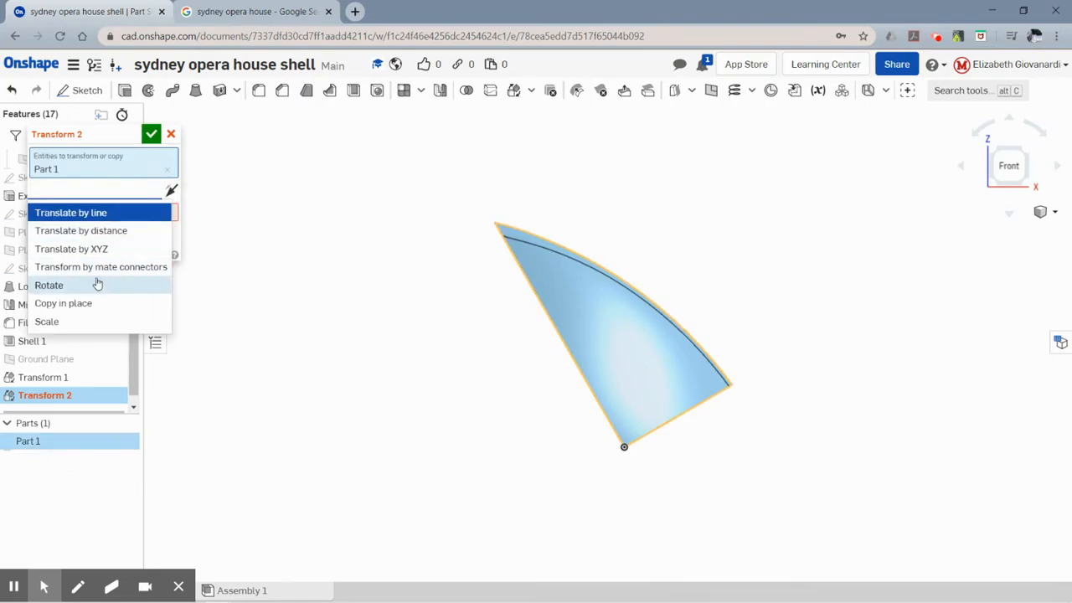
{"action": "left_click", "coordinate": [45, 321]}
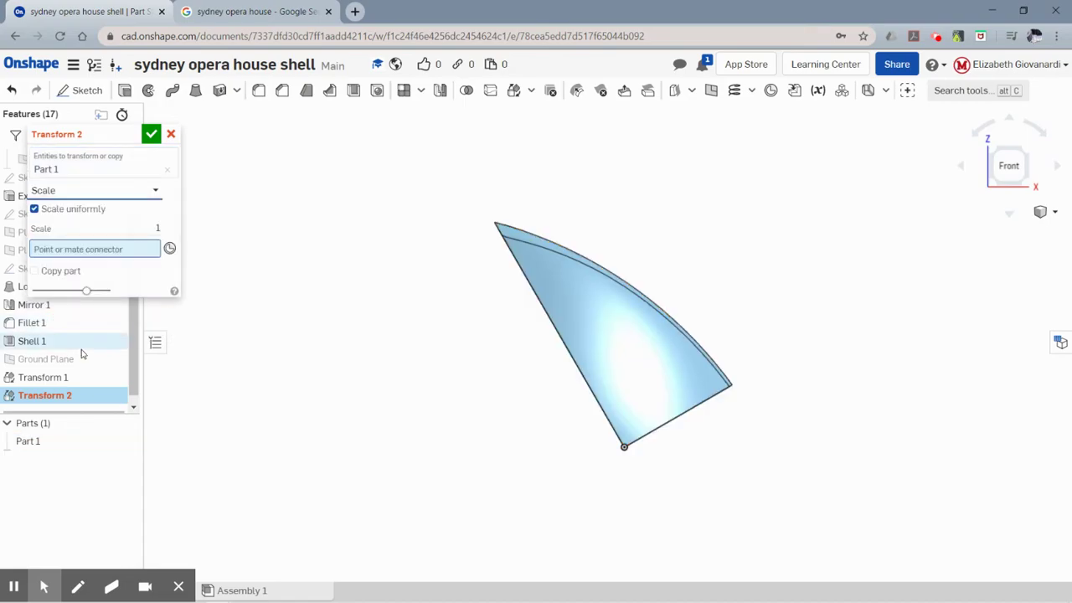
{"action": "left_click", "coordinate": [101, 227]}
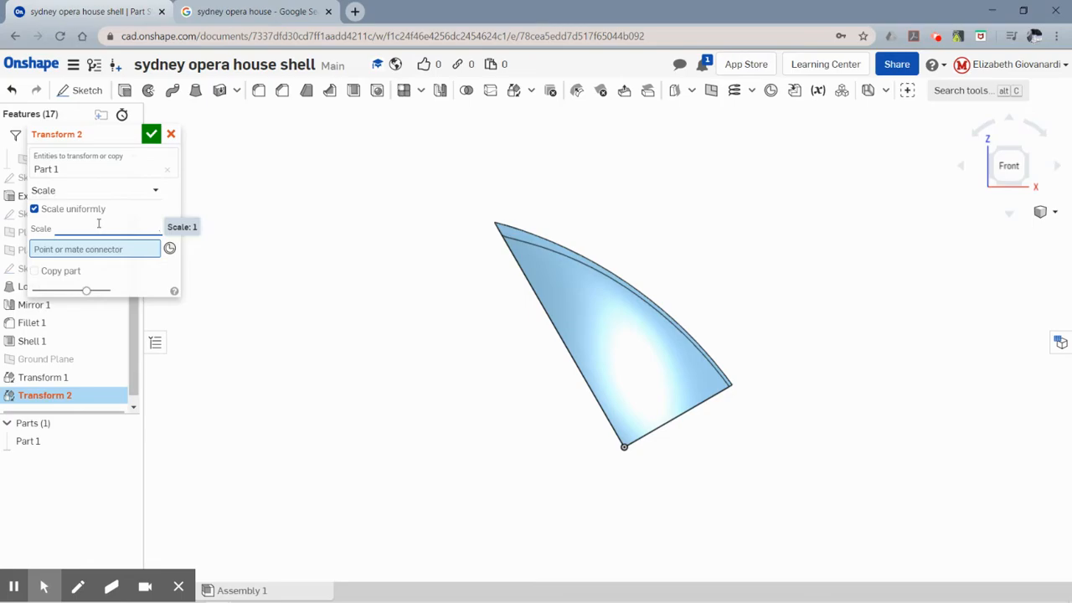
{"action": "type", "text": "66"}
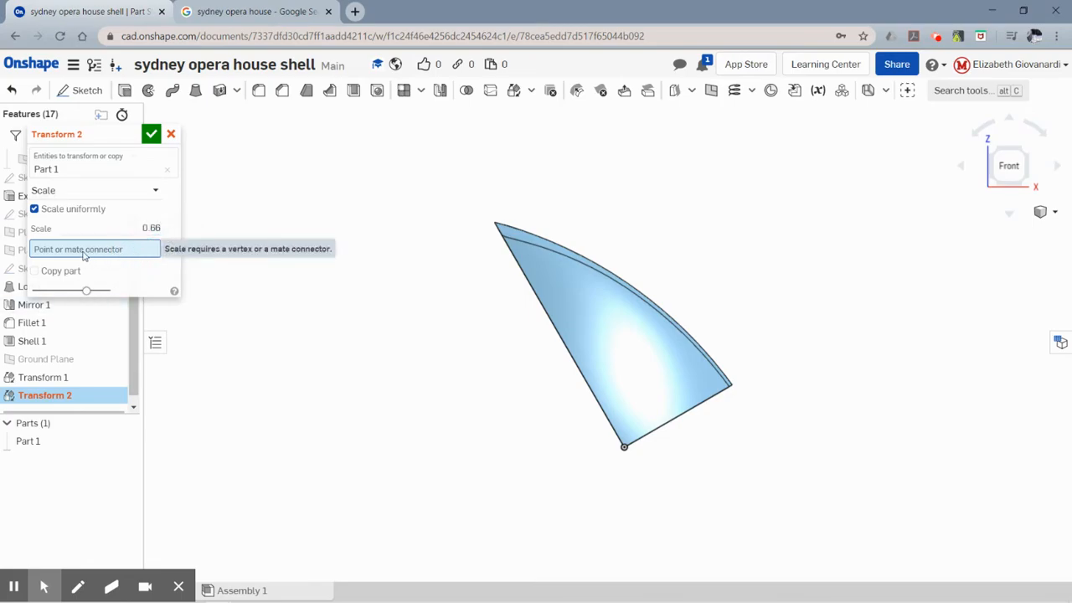
{"action": "mouse_move", "coordinate": [138, 253]}
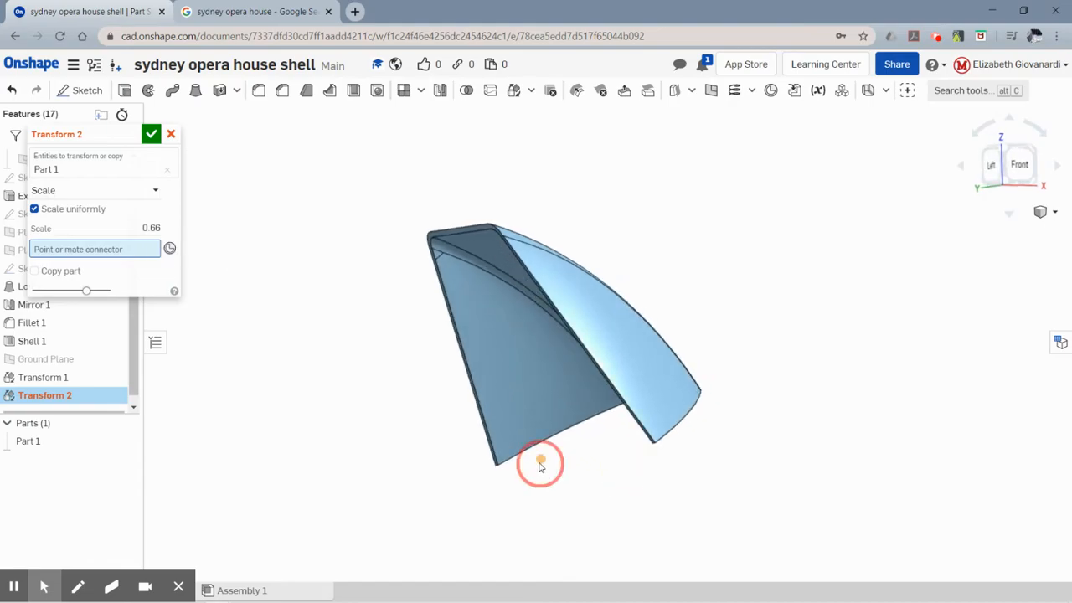
Scale a copy of Part 1 about the origin, keeping the original, to add the smaller Part 2
{"action": "left_click", "coordinate": [539, 462]}
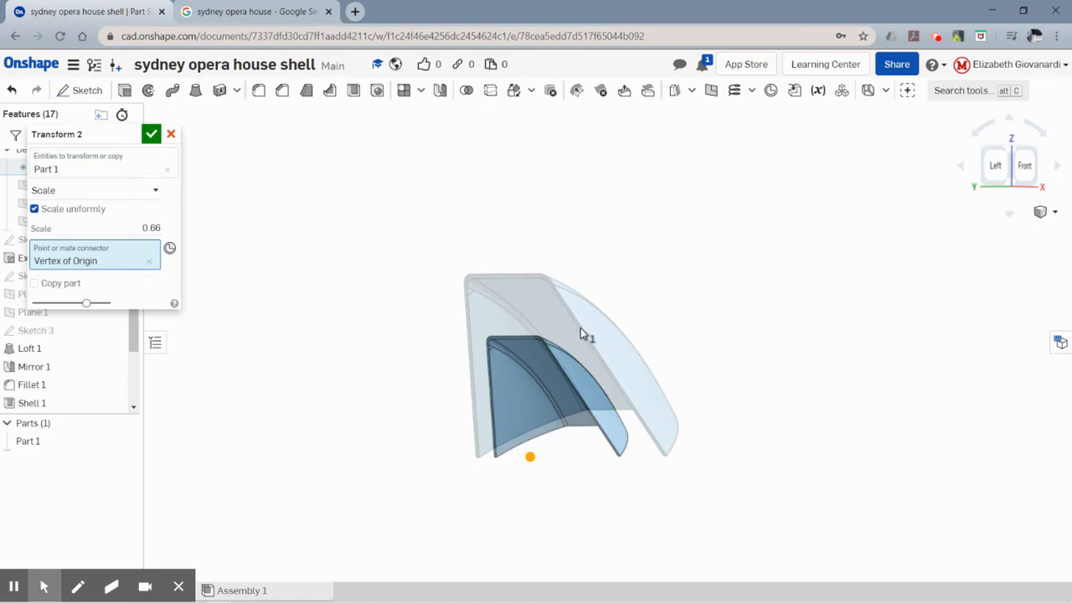
{"action": "mouse_move", "coordinate": [216, 278]}
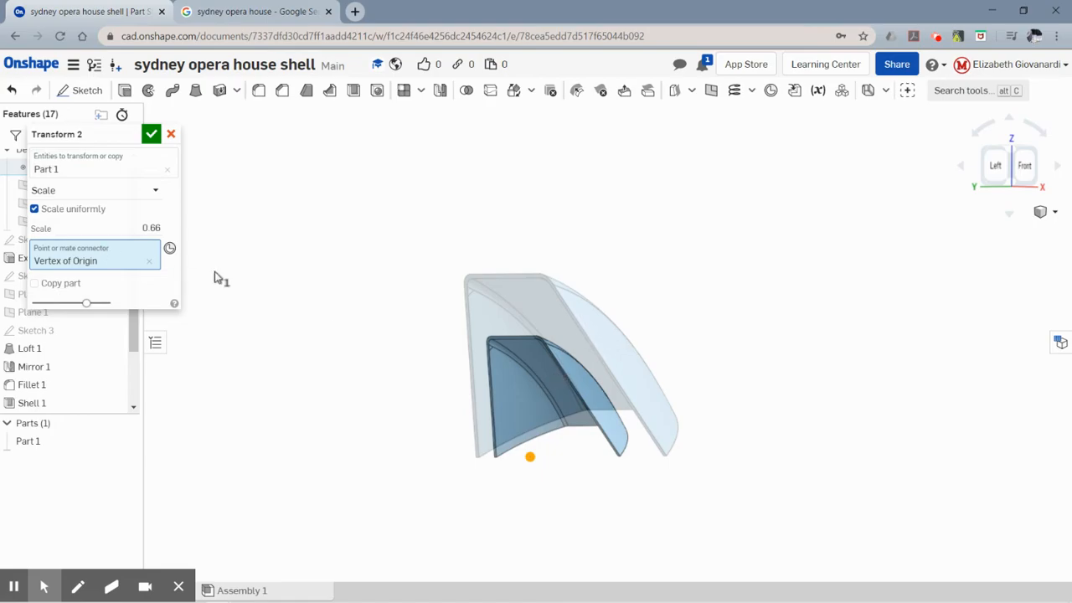
{"action": "mouse_move", "coordinate": [278, 277]}
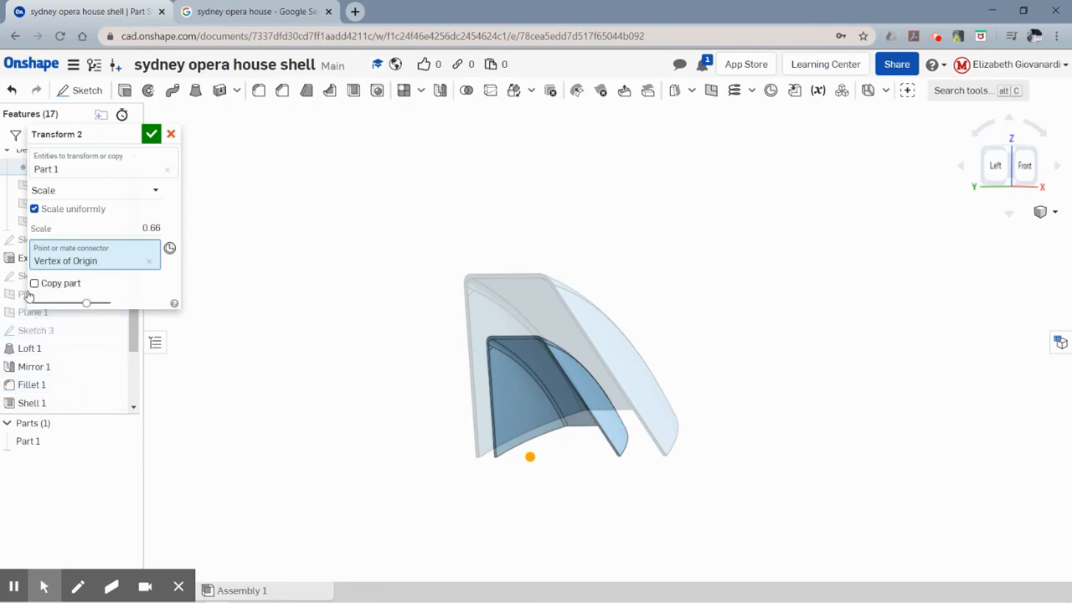
{"action": "left_click", "coordinate": [33, 283]}
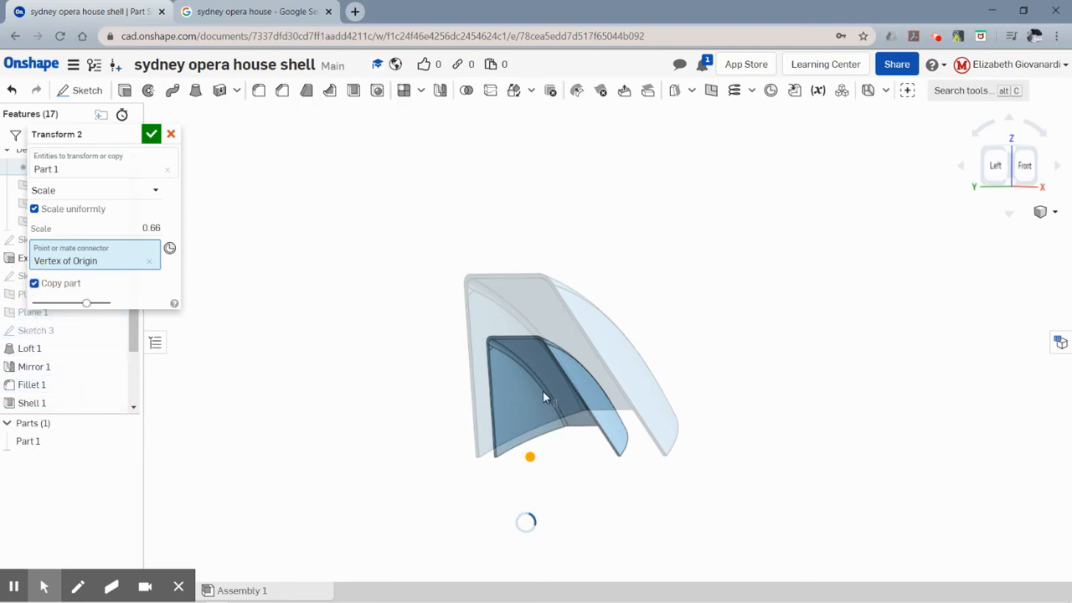
{"action": "left_click", "coordinate": [151, 134]}
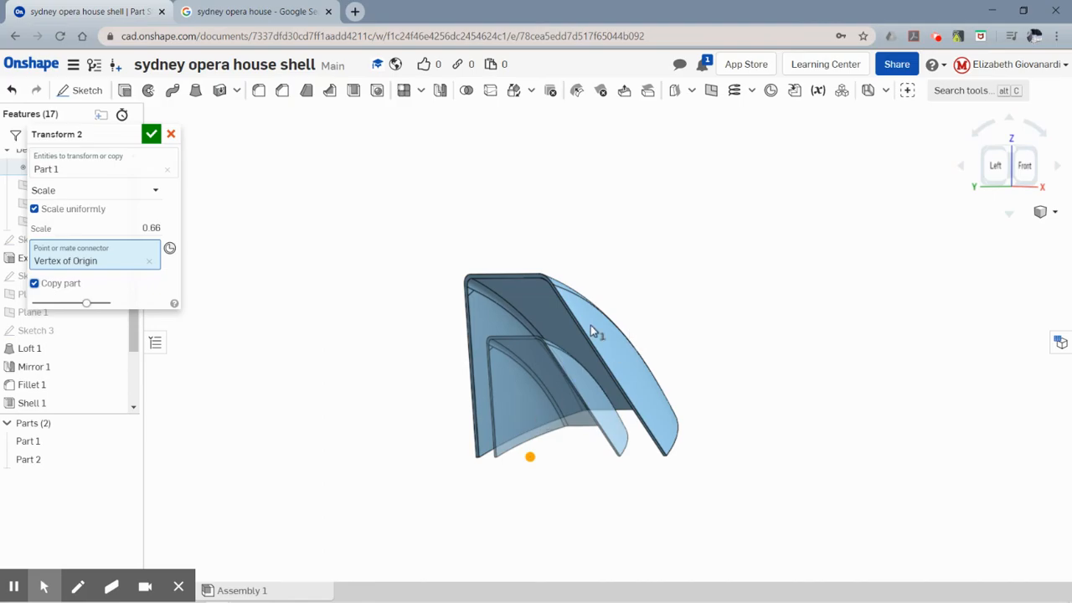
{"action": "mouse_move", "coordinate": [568, 368]}
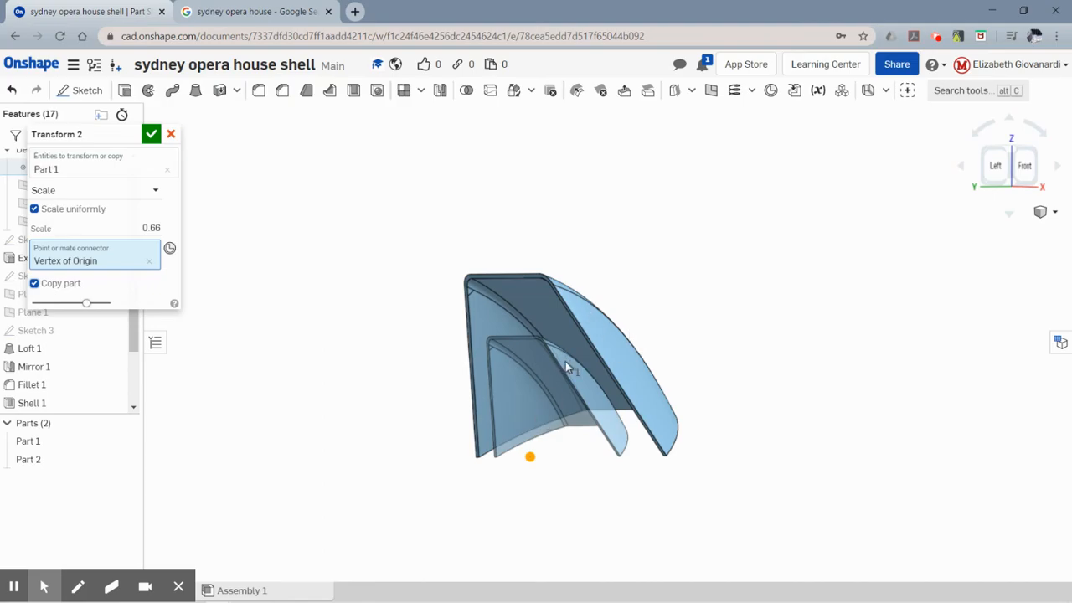
{"action": "left_click", "coordinate": [151, 134]}
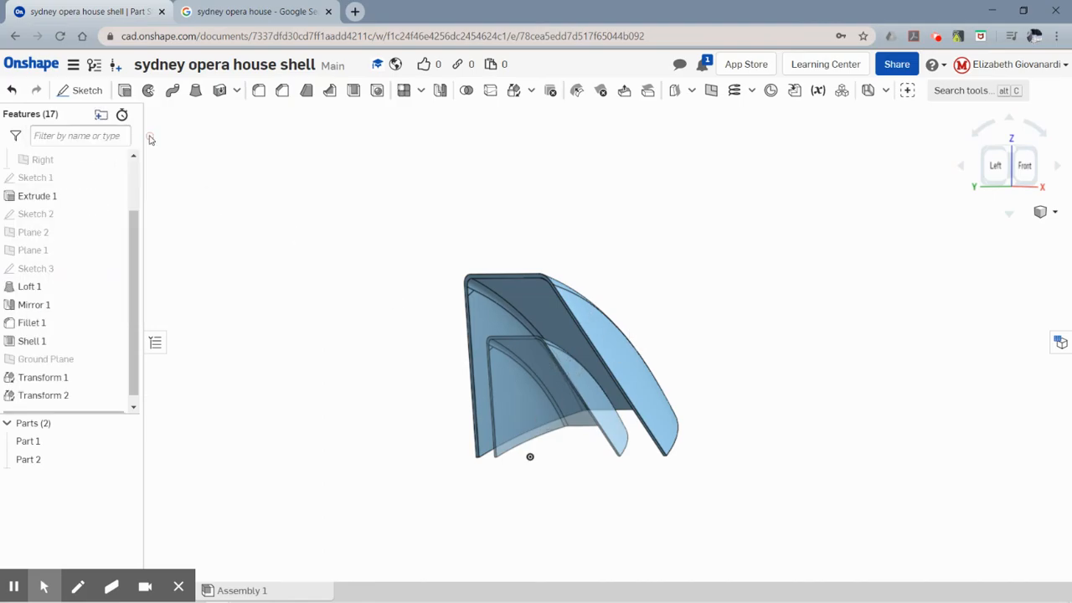